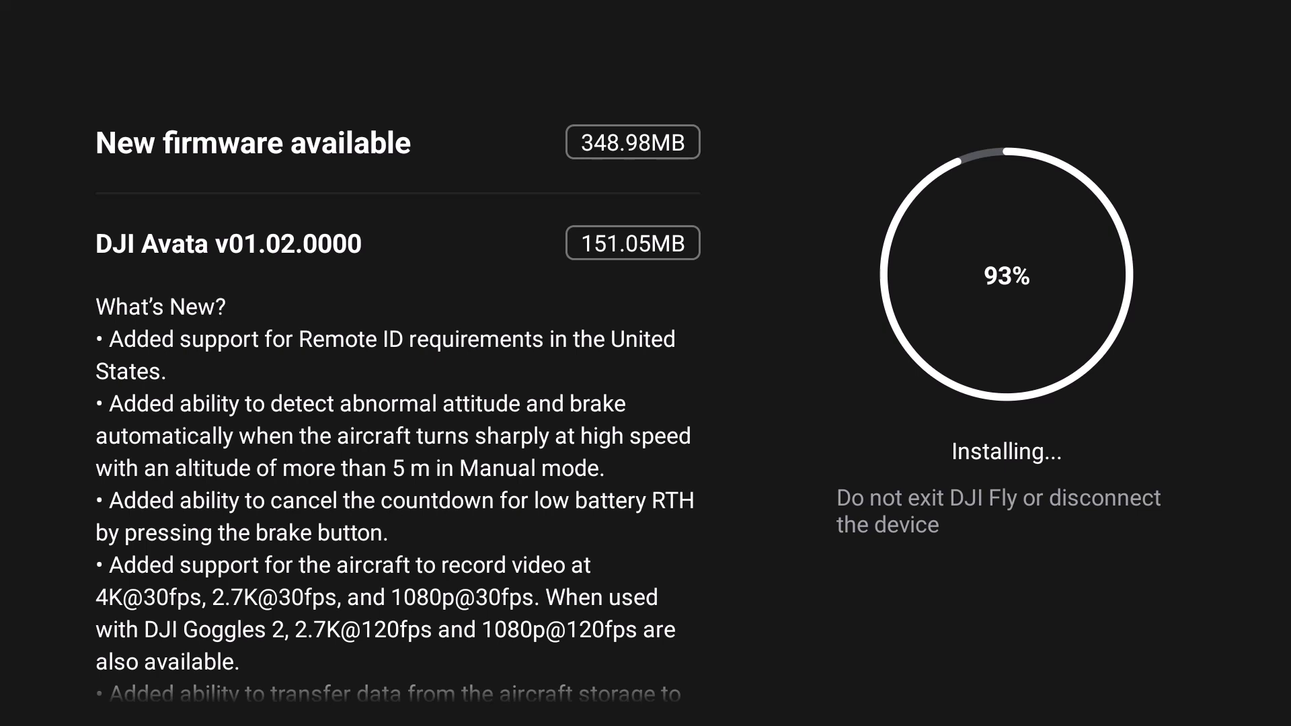
Step: Scroll down through the goggles side menu toward its further options over the live feed
{"action": "scroll", "scroll_direction": "down", "scroll_amount": 3}
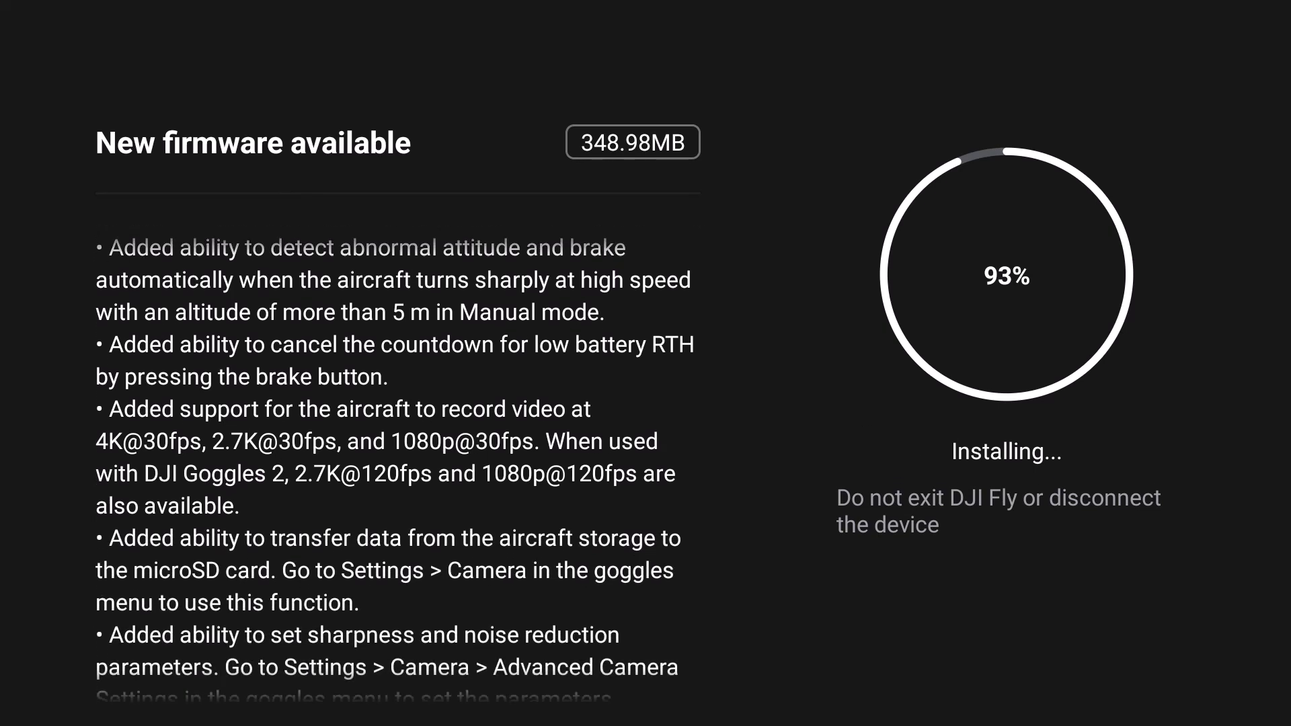
{"action": "scroll", "scroll_direction": "down", "scroll_amount": 3}
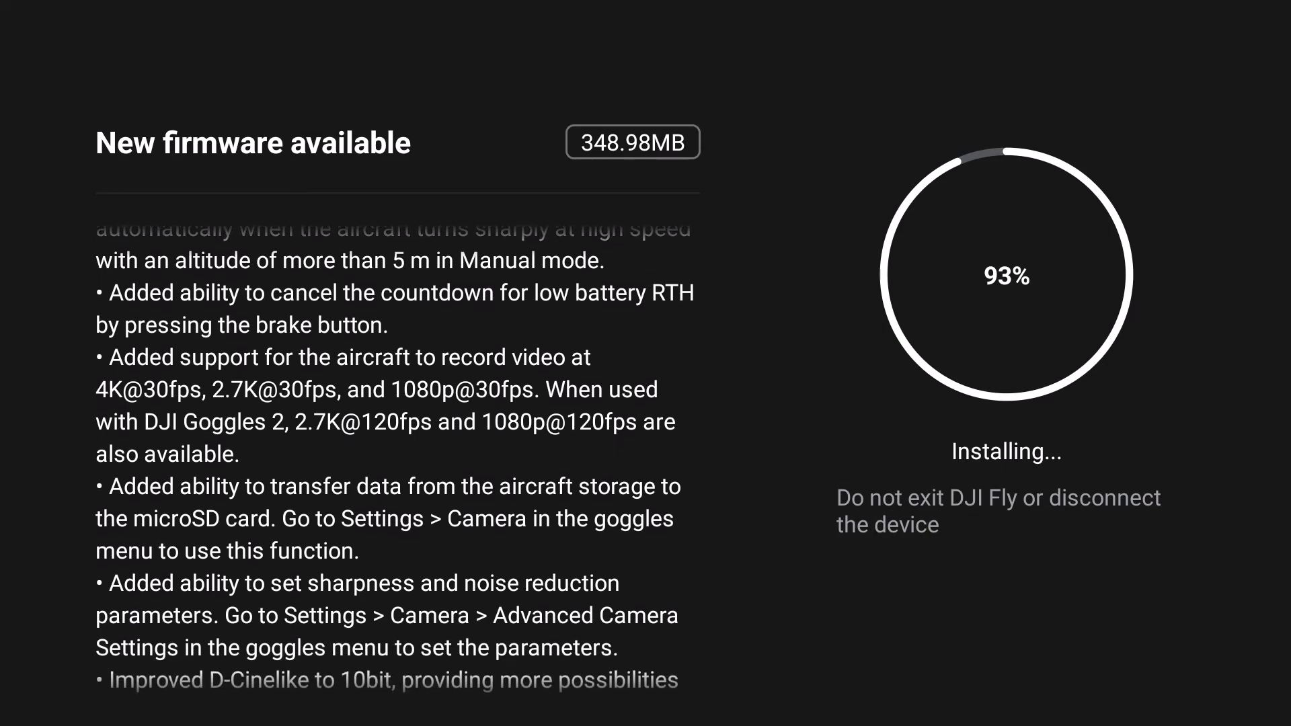
{"action": "scroll", "scroll_direction": "down", "scroll_amount": 3}
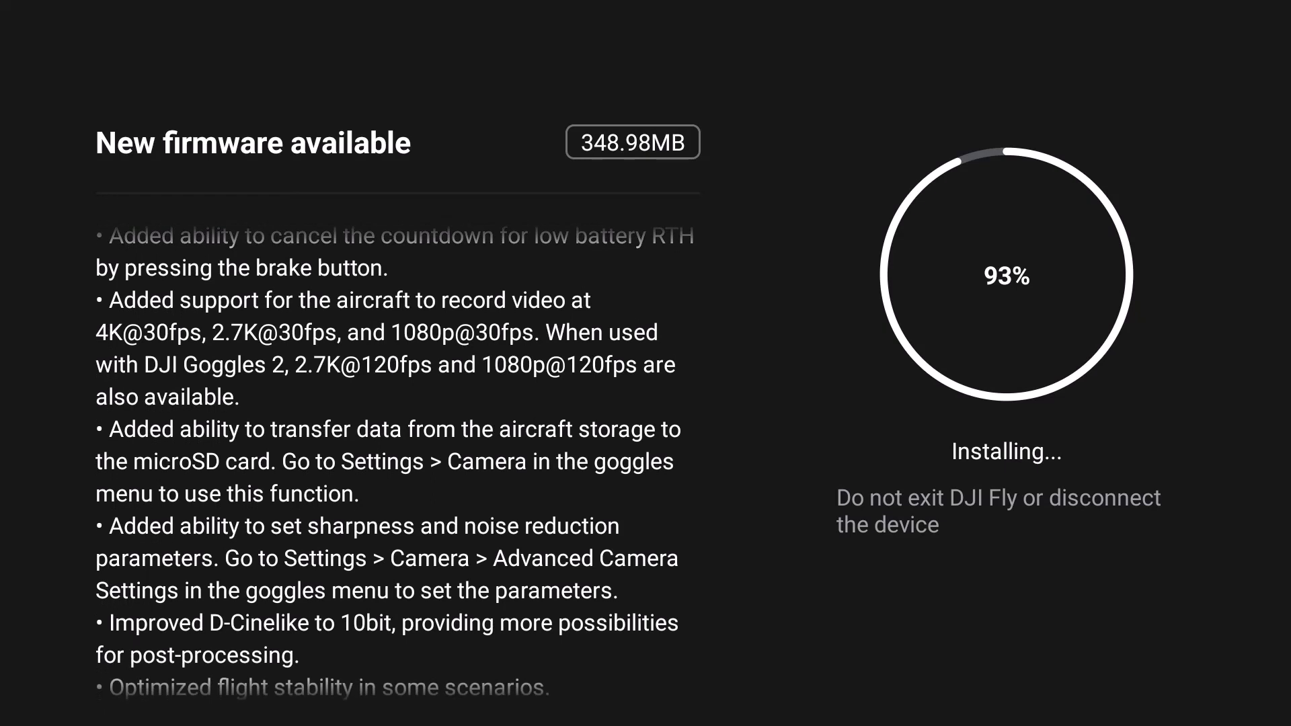
{"action": "scroll", "scroll_direction": "down", "scroll_amount": 3}
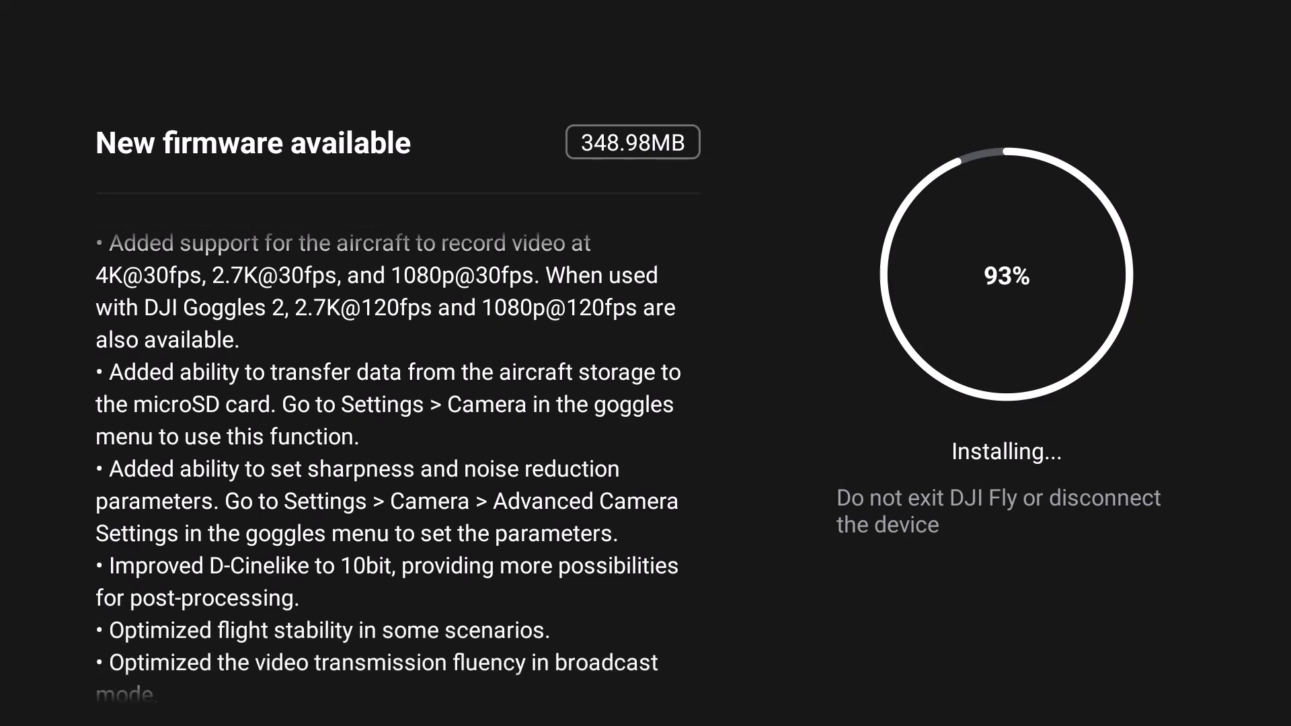
{"action": "scroll", "scroll_direction": "down", "scroll_amount": 3}
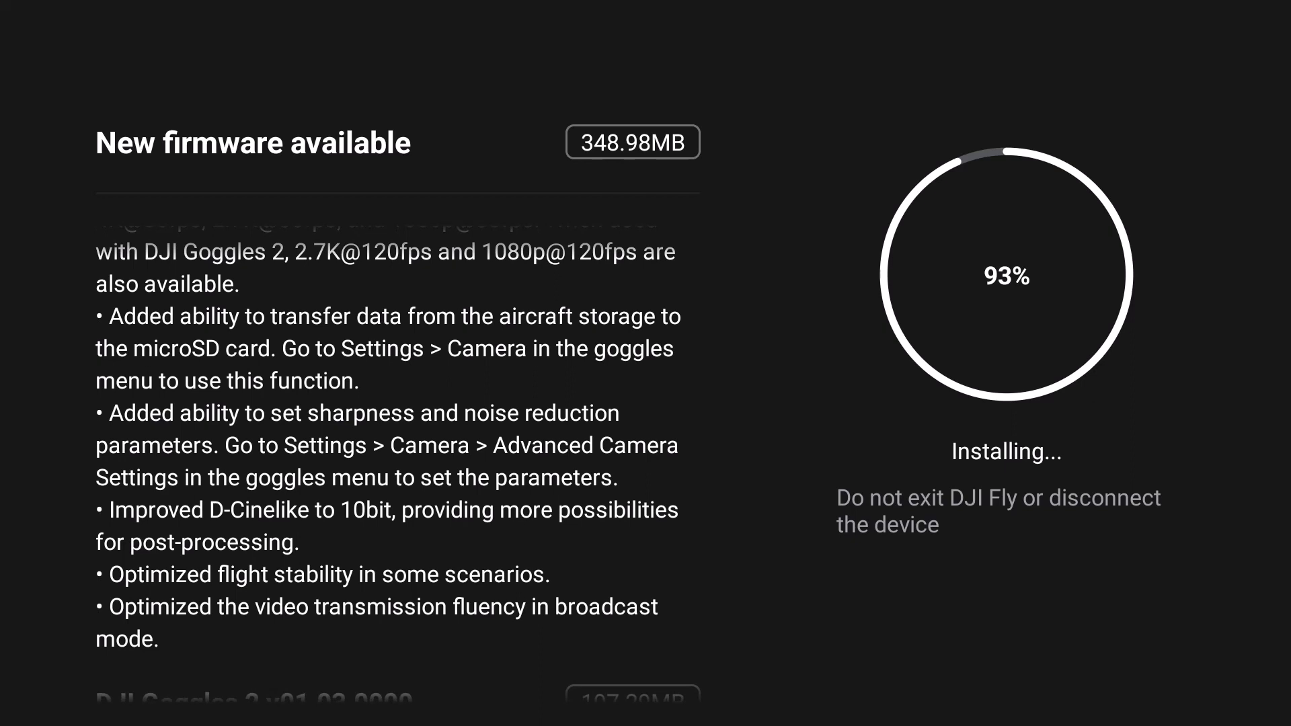
{"action": "scroll", "scroll_direction": "down", "scroll_amount": 3}
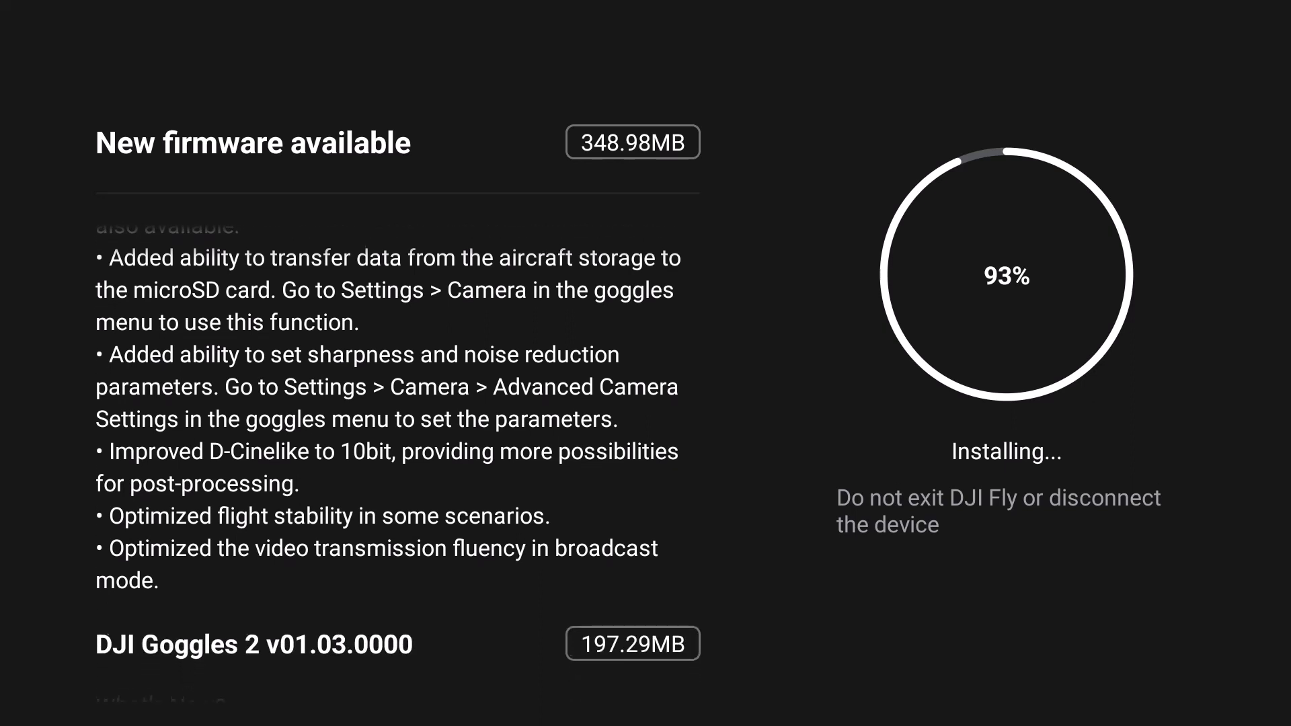
{"action": "scroll", "scroll_direction": "down", "scroll_amount": 3}
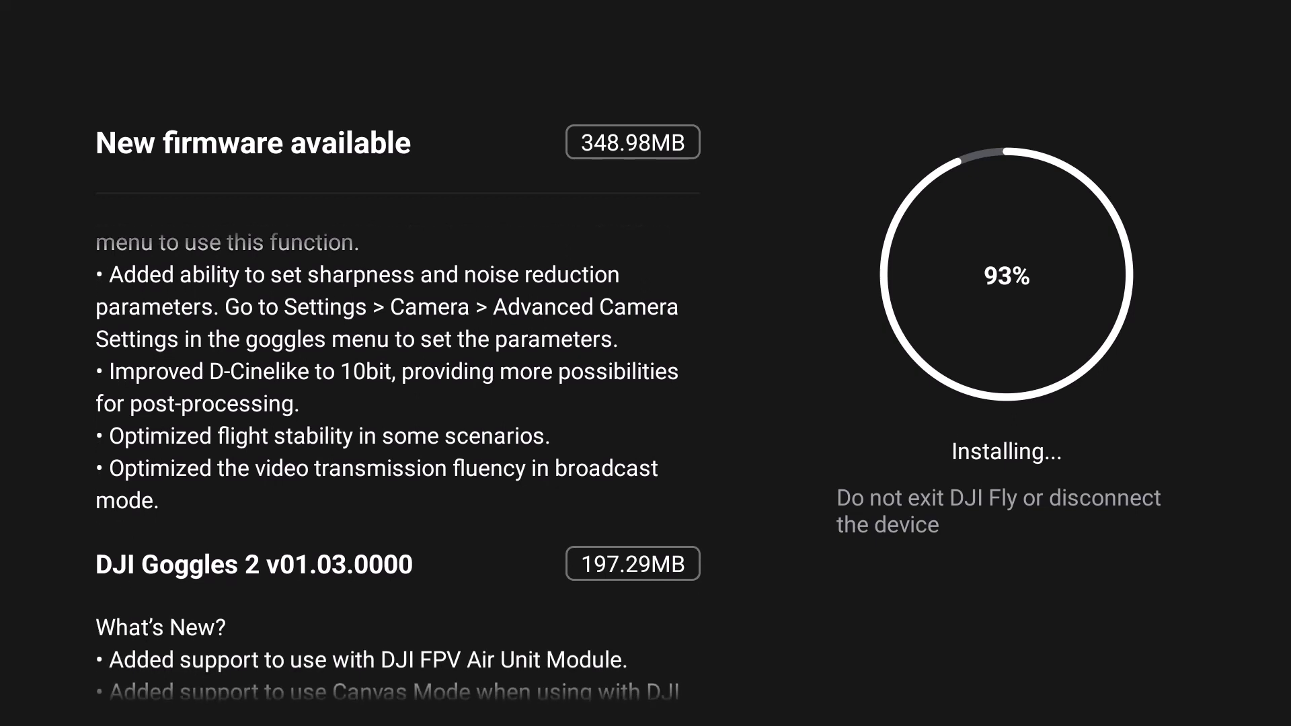
{"action": "scroll", "scroll_direction": "down", "scroll_amount": 3}
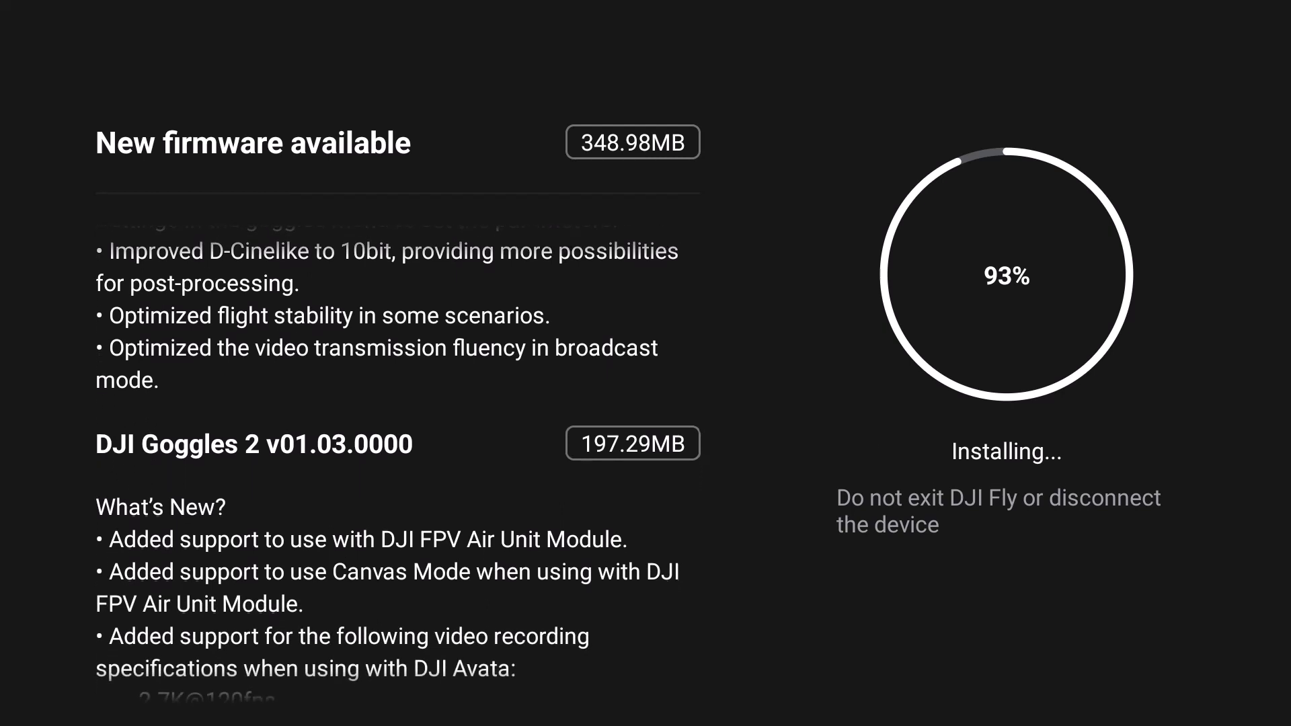
{"action": "scroll", "scroll_direction": "down", "scroll_amount": 3}
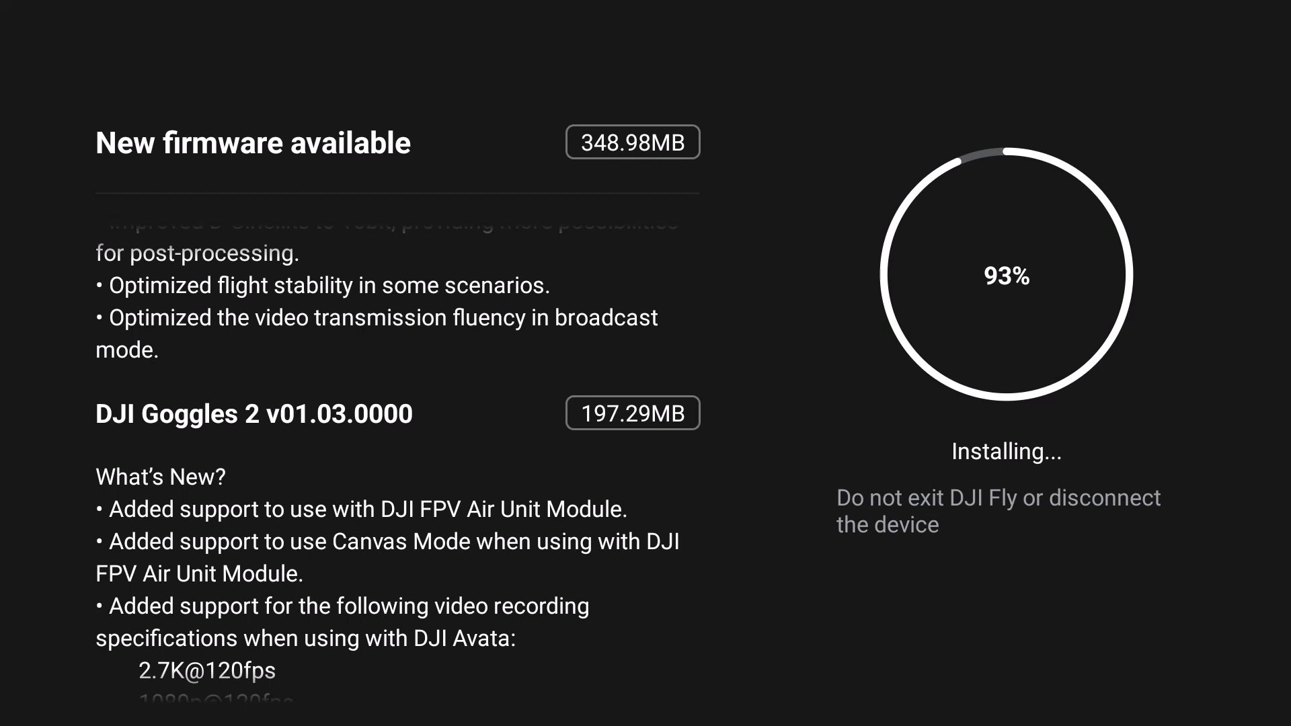
{"action": "scroll", "scroll_direction": "down", "scroll_amount": 3}
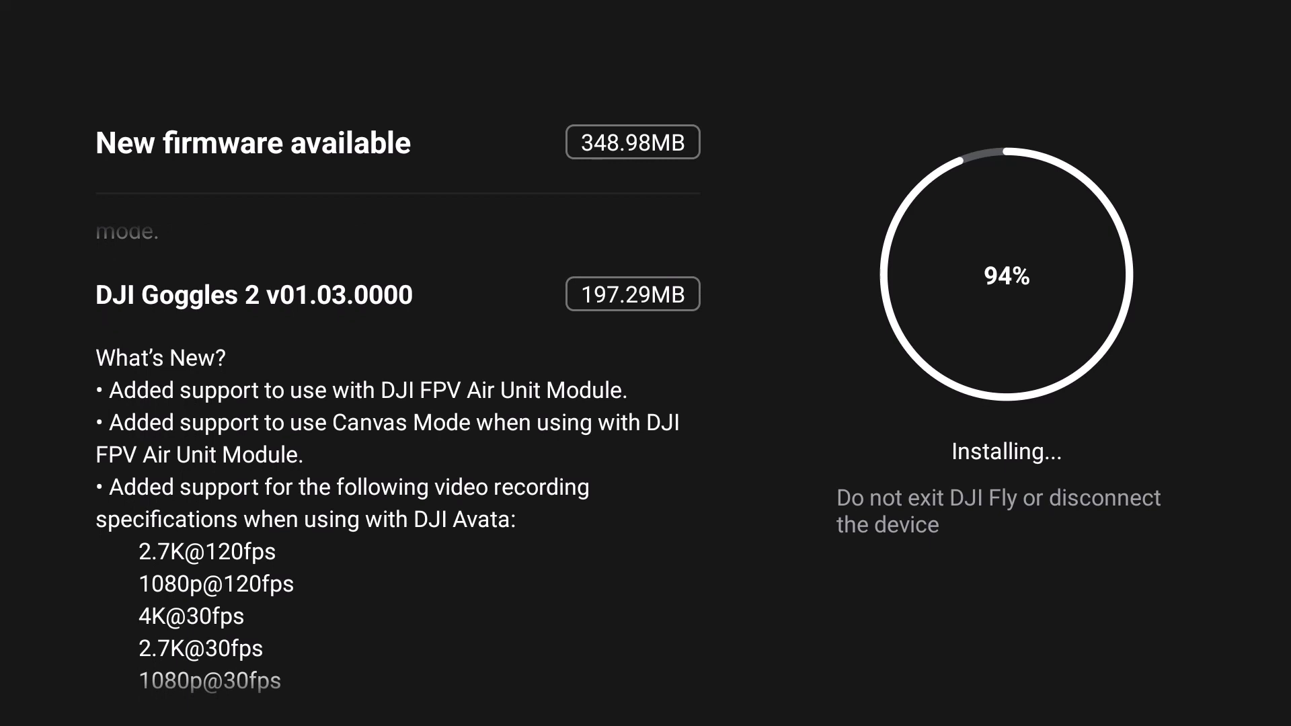
{"action": "scroll", "scroll_direction": "down", "scroll_amount": 3}
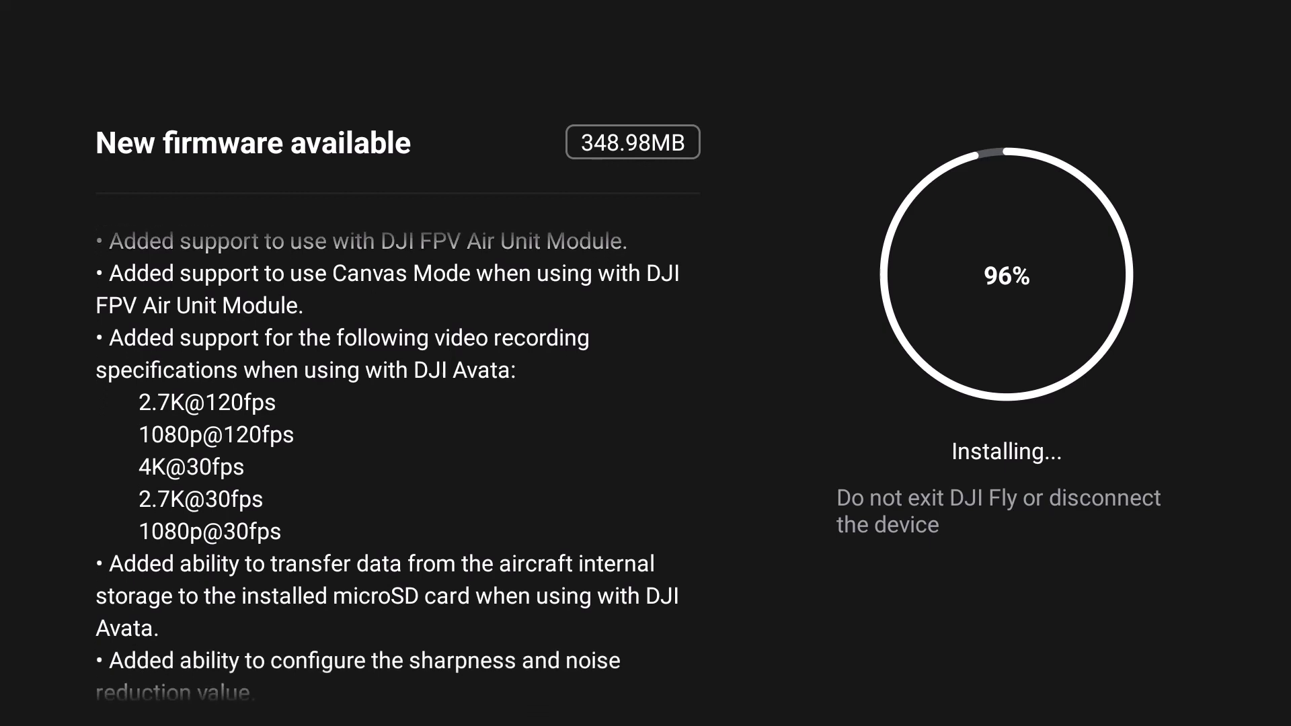
{"action": "scroll", "scroll_direction": "down", "scroll_amount": 3}
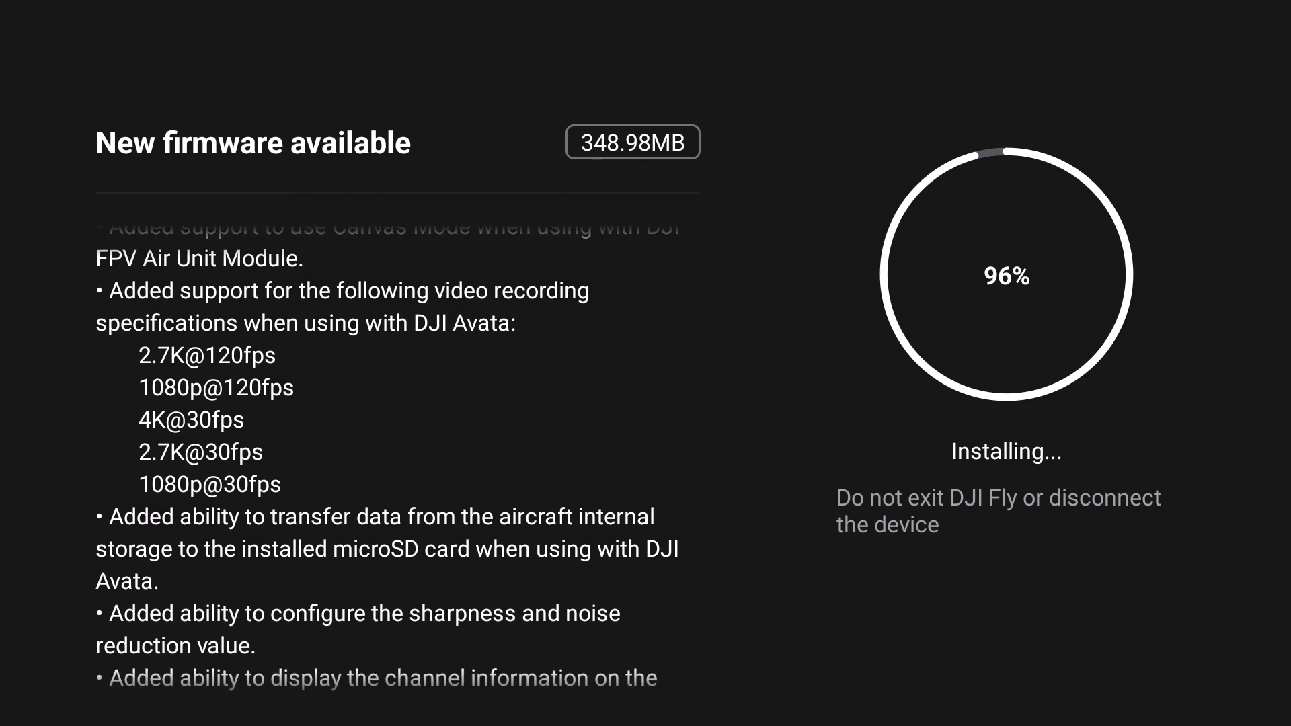
{"action": "scroll", "scroll_direction": "down", "scroll_amount": 3}
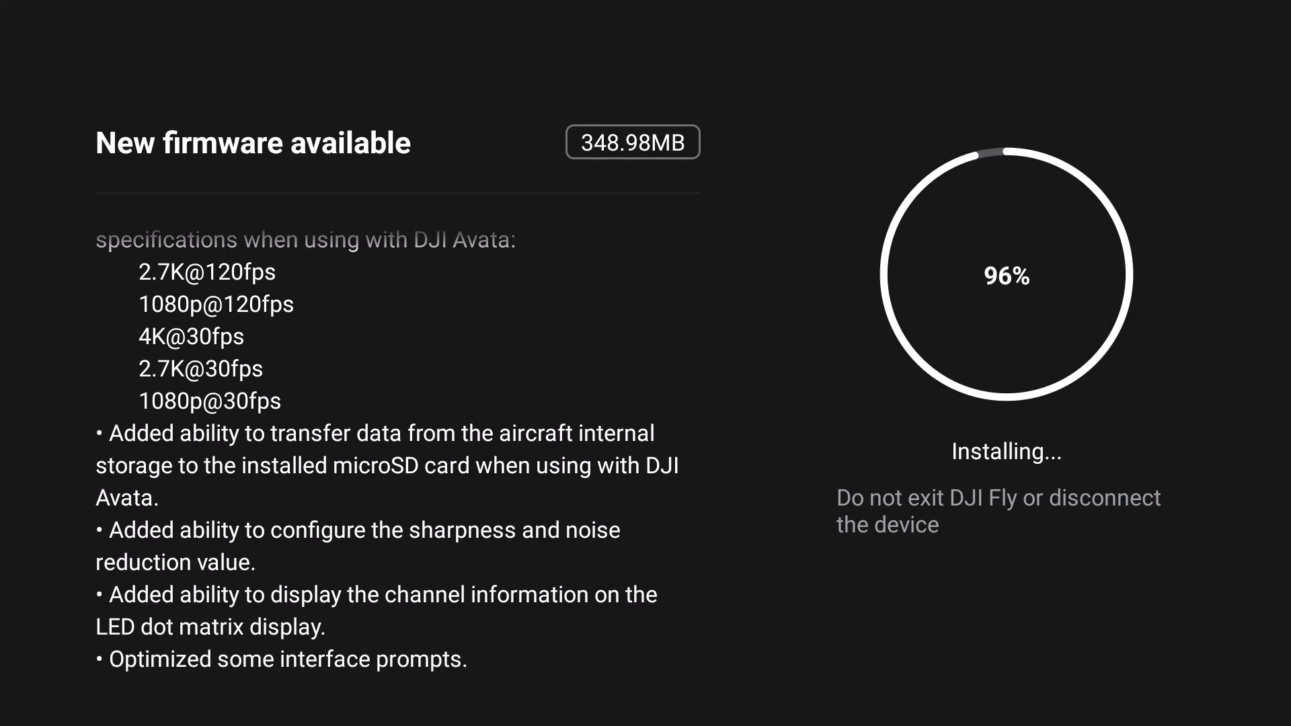
{"action": "scroll", "scroll_direction": "down", "scroll_amount": 3}
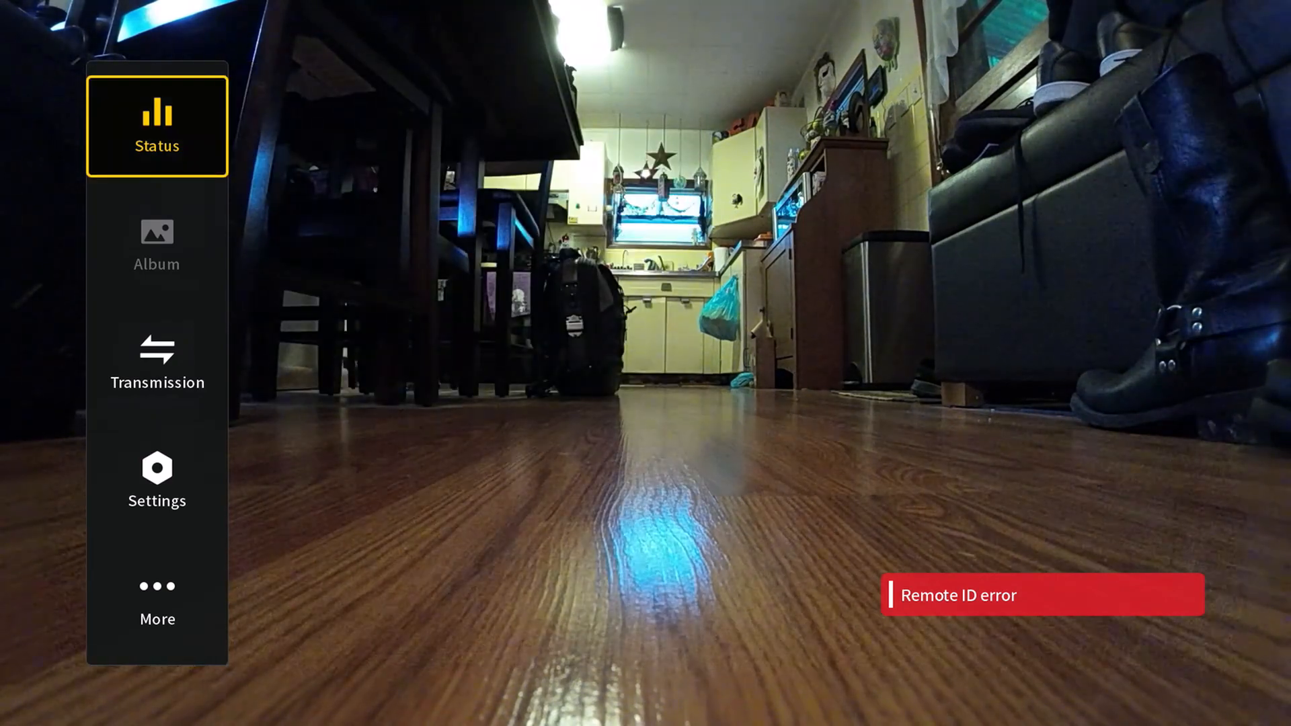
Step: Go to Settings > About showing aircraft firmware 01.02.00.00 and goggles 01.03.00.00
{"action": "left_click", "coordinate": [156, 600]}
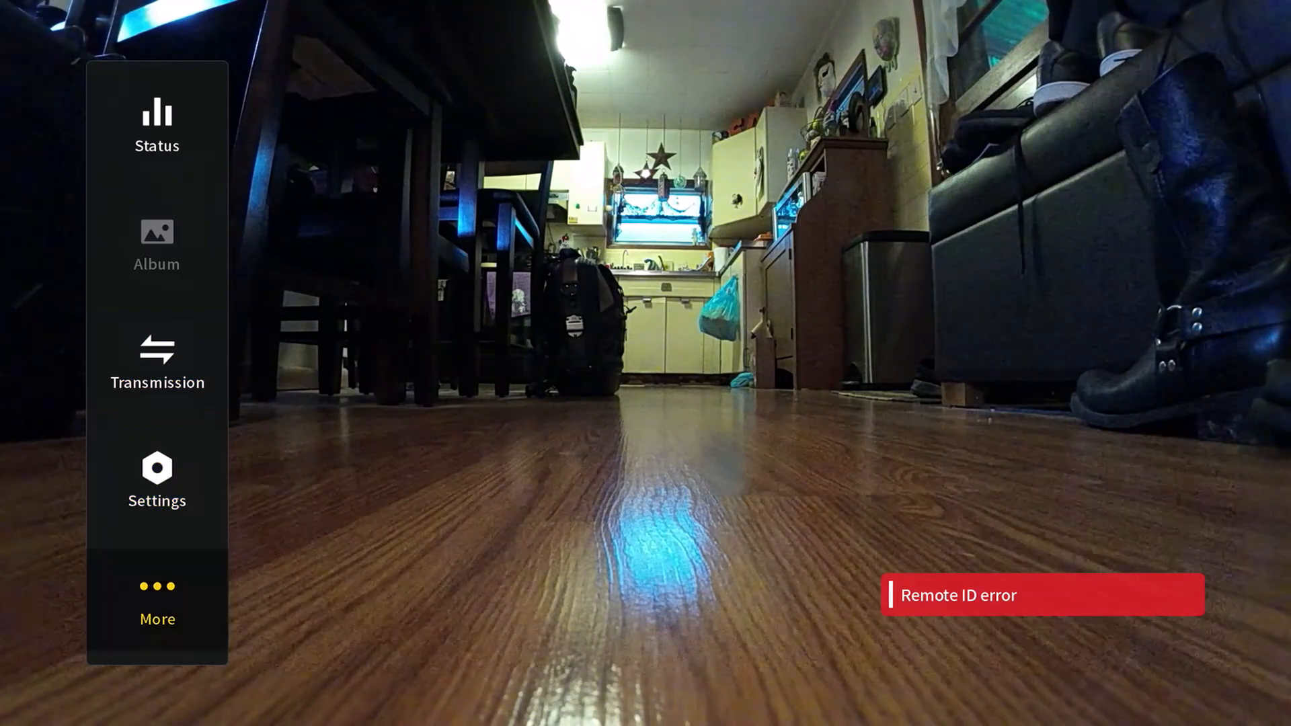
{"action": "left_click", "coordinate": [156, 482]}
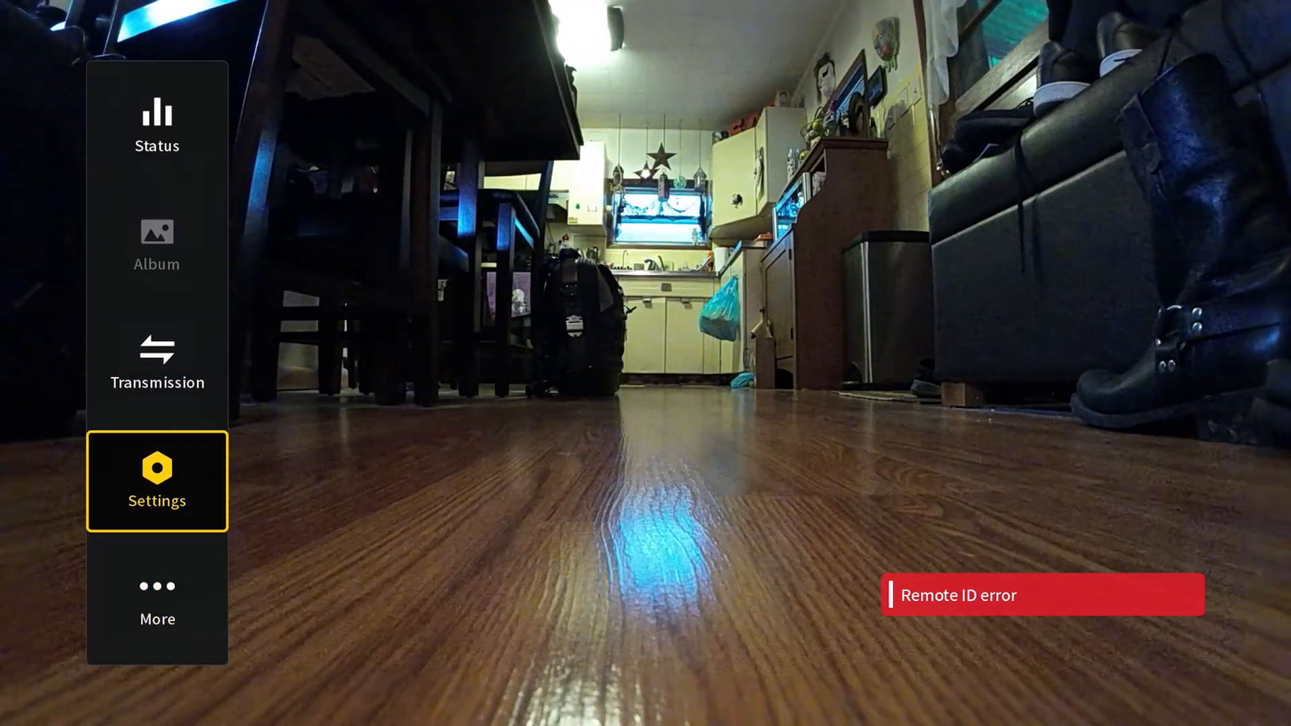
{"action": "left_click", "coordinate": [156, 482]}
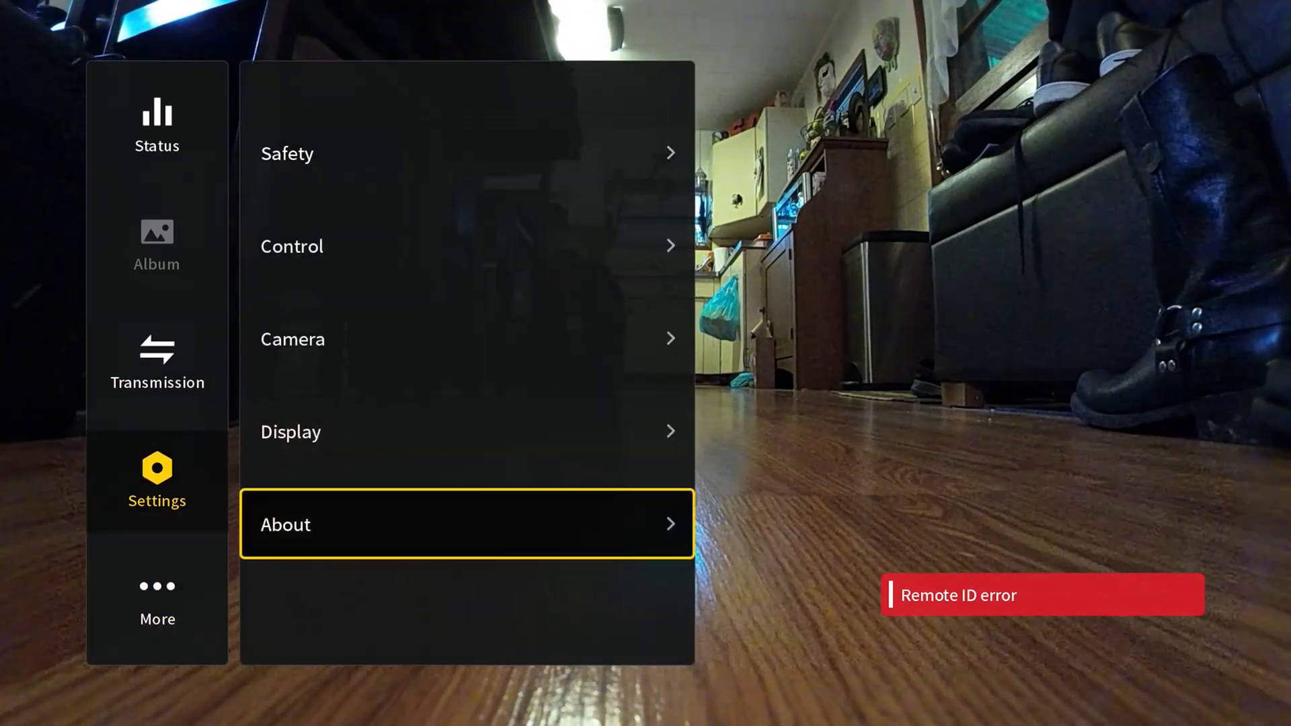
{"action": "left_click", "coordinate": [465, 524]}
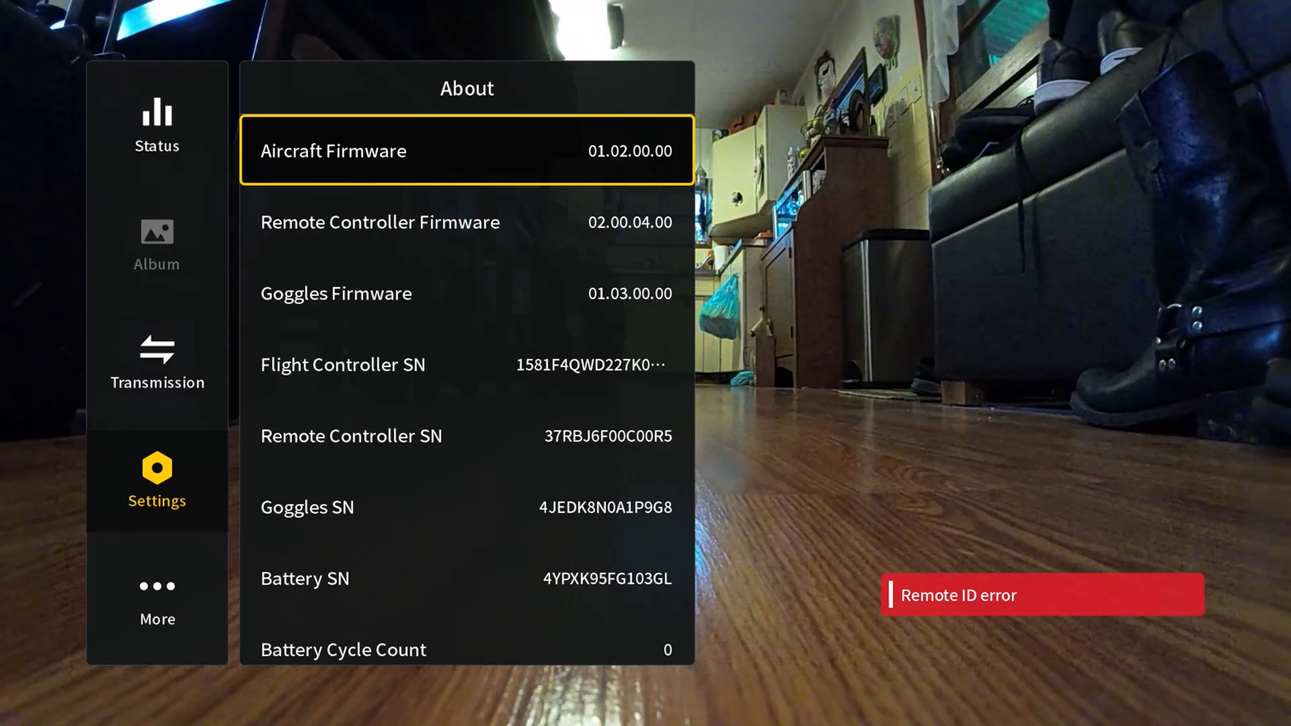
Step: Scroll down the About list and enter Compliance Info
{"action": "scroll", "scroll_direction": "down", "scroll_amount": 3}
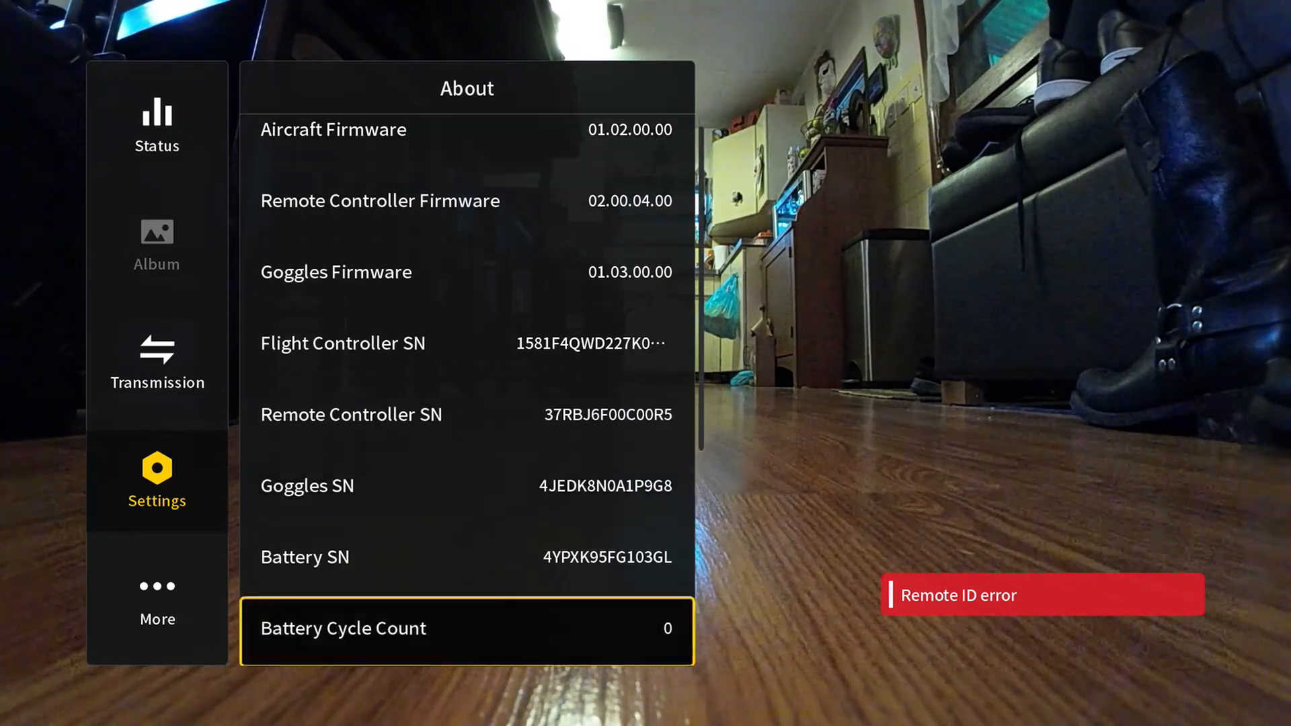
{"action": "scroll", "scroll_direction": "down", "scroll_amount": 3}
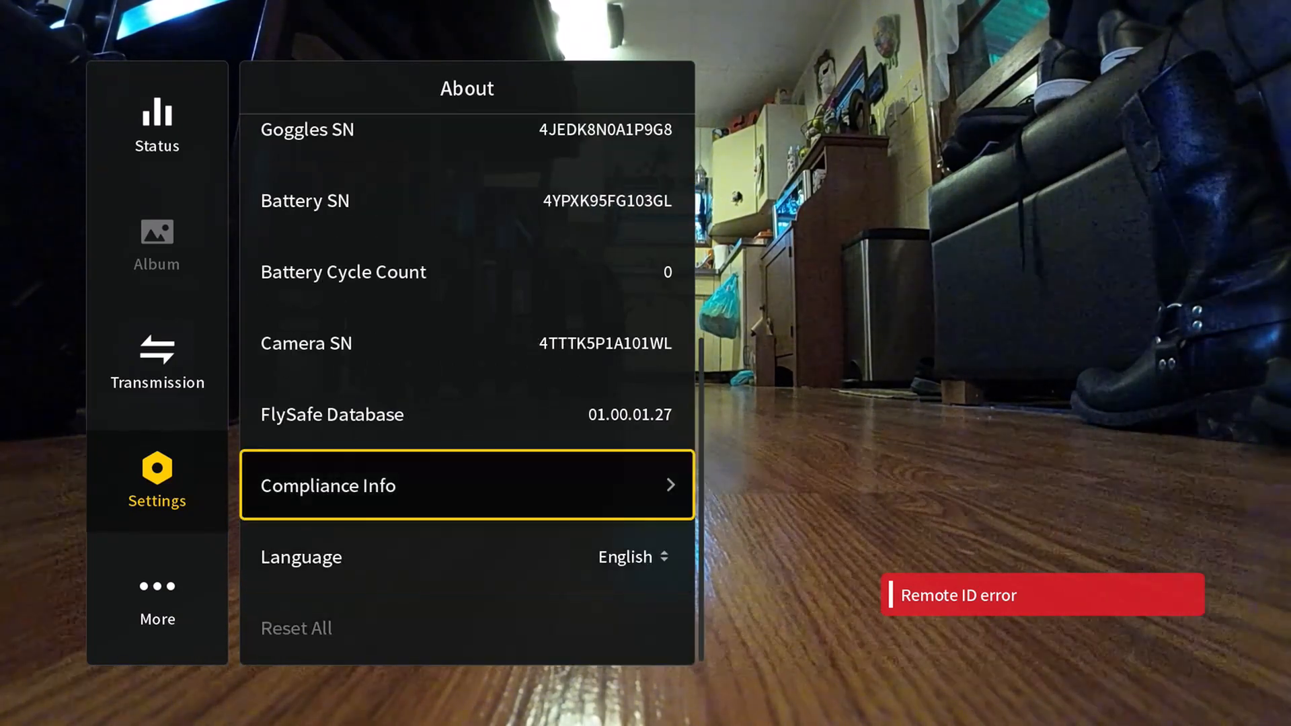
{"action": "left_click", "coordinate": [467, 486]}
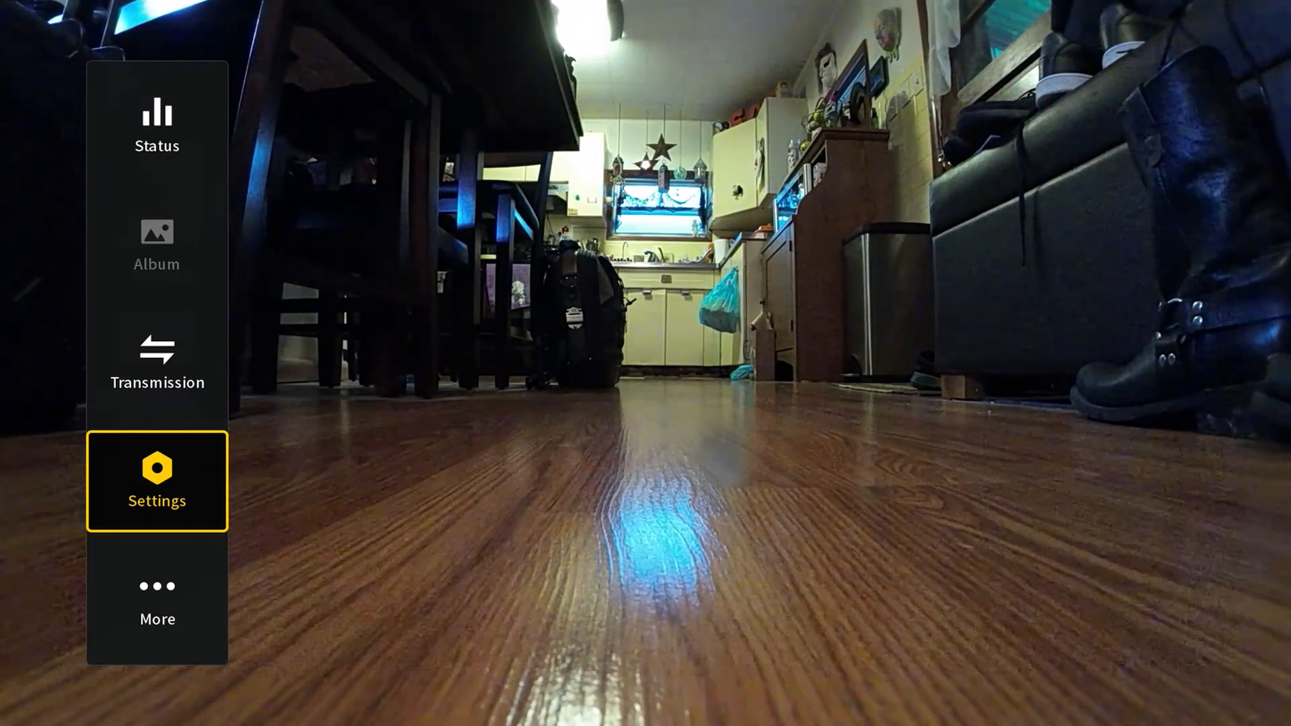
Step: Select Status to view the DJI Avata report confirming Remote ID functionality normal
{"action": "left_click", "coordinate": [156, 124]}
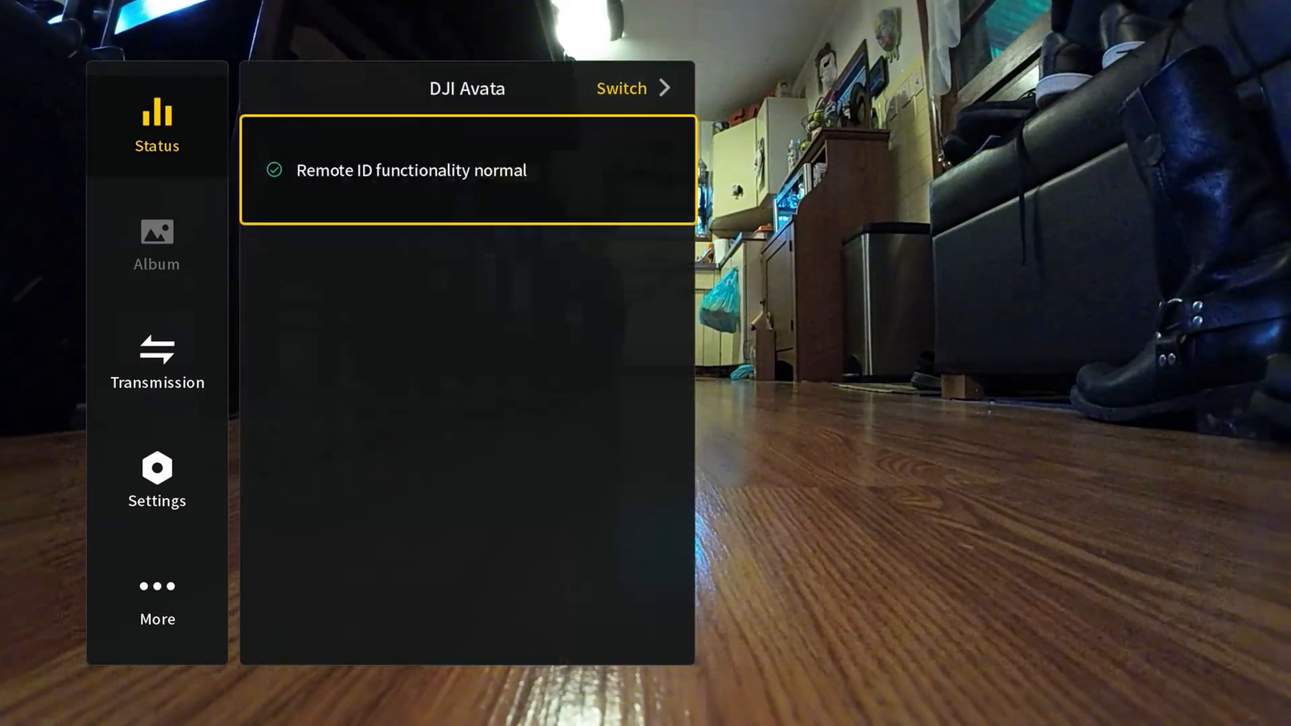